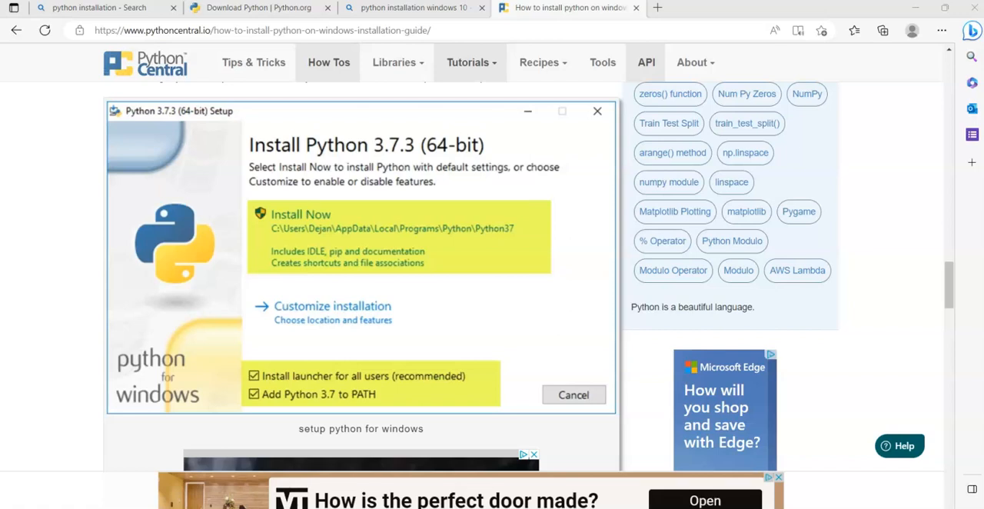
pyautogui.moveTo(28, 476)
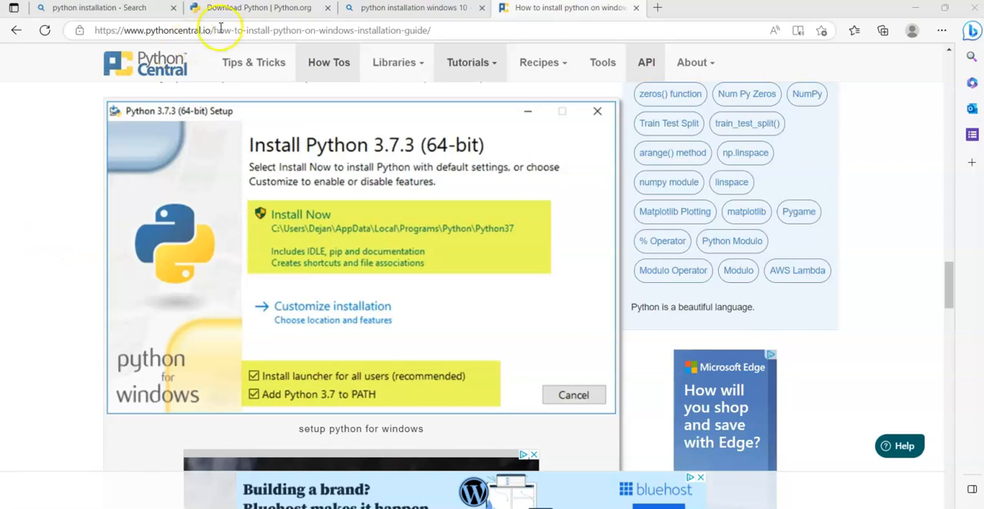
# Step: Show the python.org downloads page offering Python 3.11.1 for Windows
pyautogui.click(259, 6)
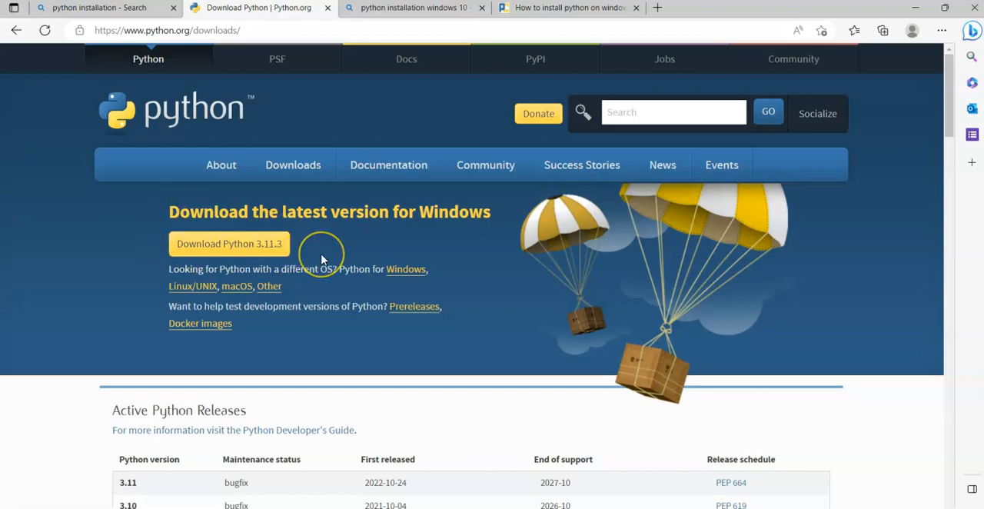
pyautogui.moveTo(116, 257)
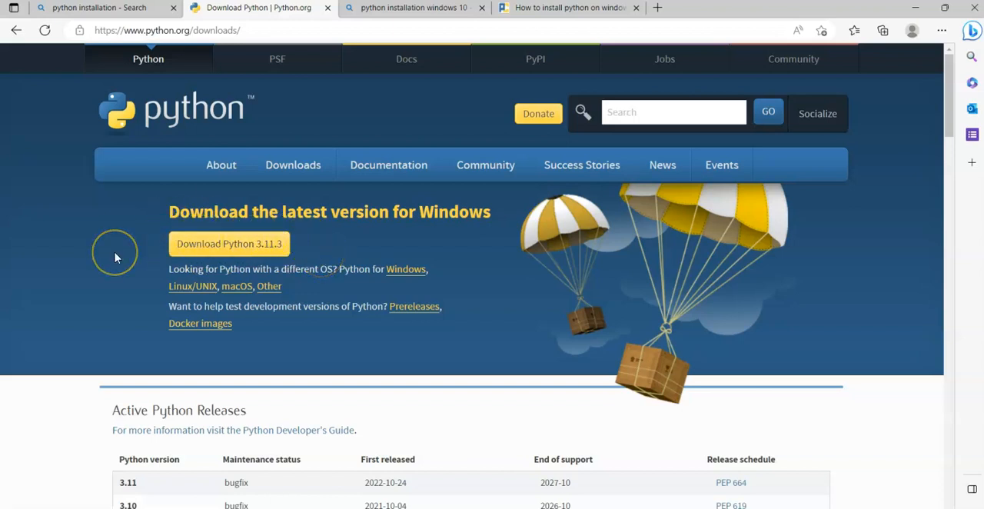
pyautogui.moveTo(335, 249)
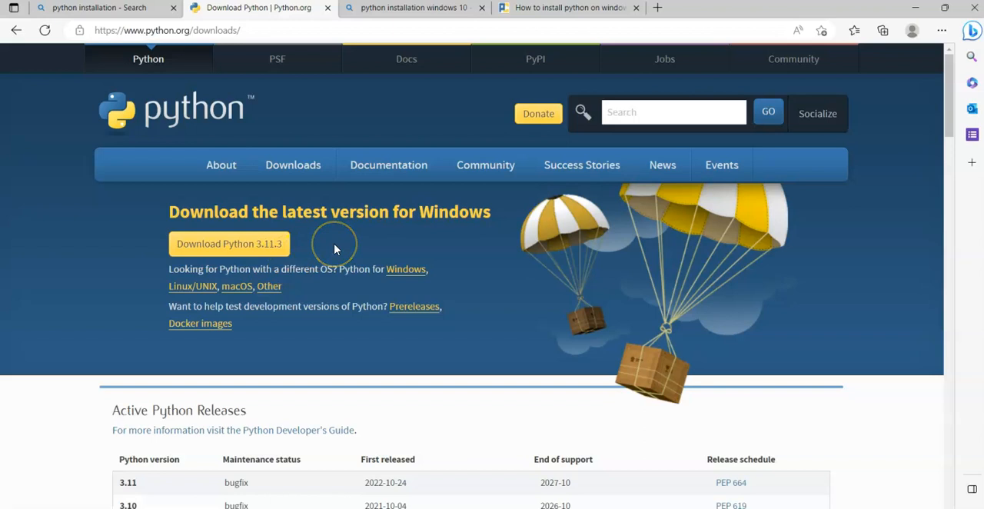
# Step: Review the Python setup guide with 'Add Python 3.7 to PATH' checked, then move to the PyCharm download page
pyautogui.click(568, 7)
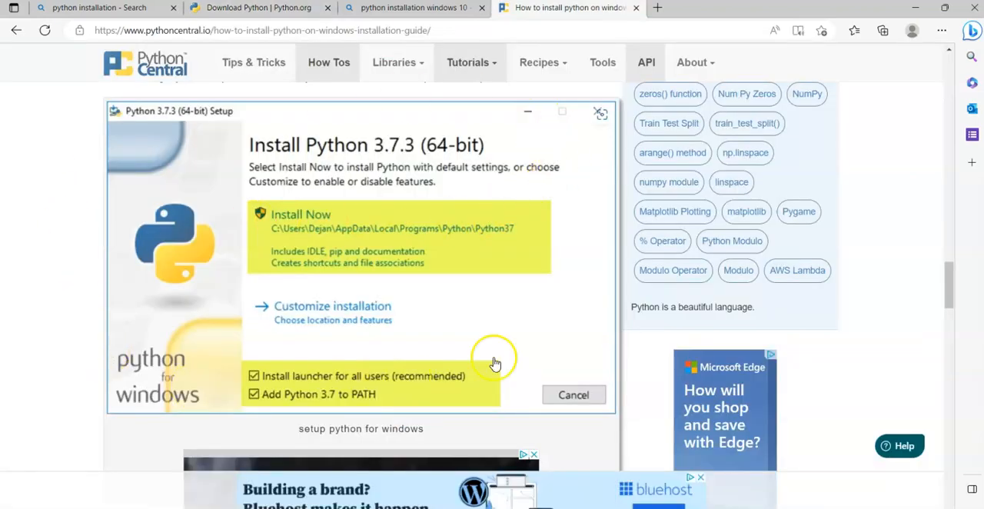
pyautogui.moveTo(512, 348)
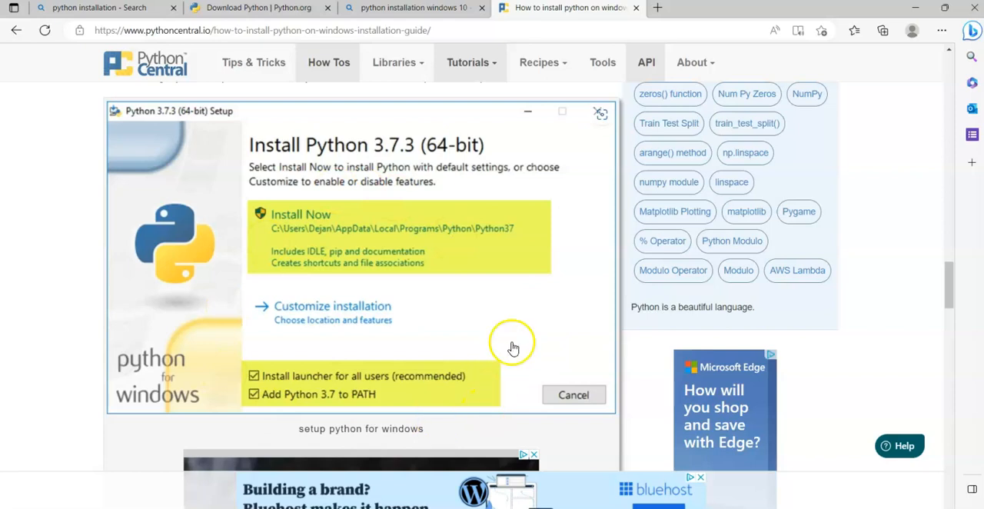
pyautogui.moveTo(237, 407)
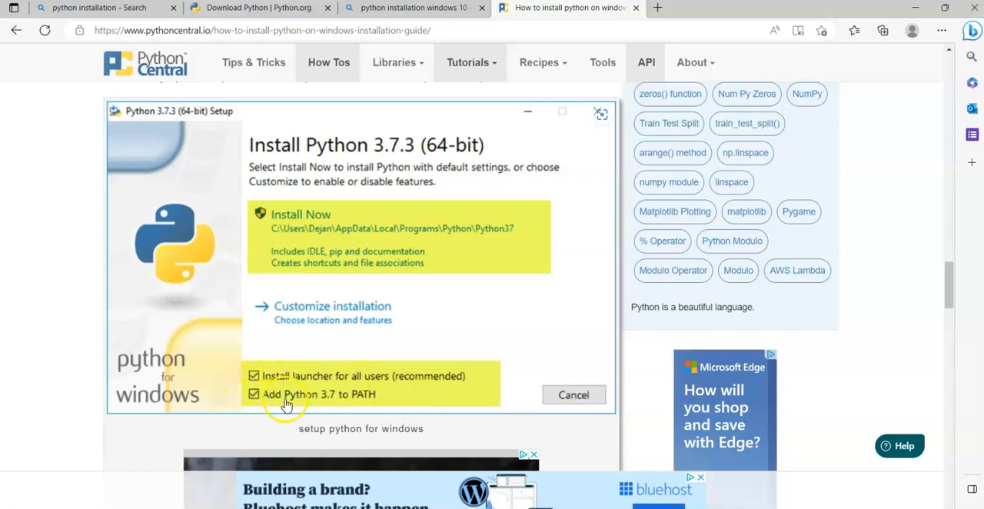
pyautogui.moveTo(397, 406)
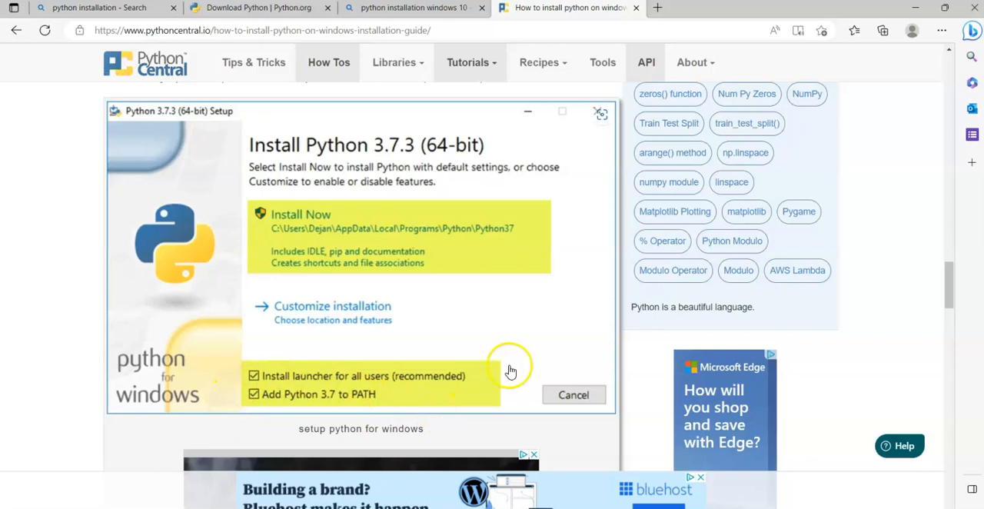
pyautogui.moveTo(524, 373)
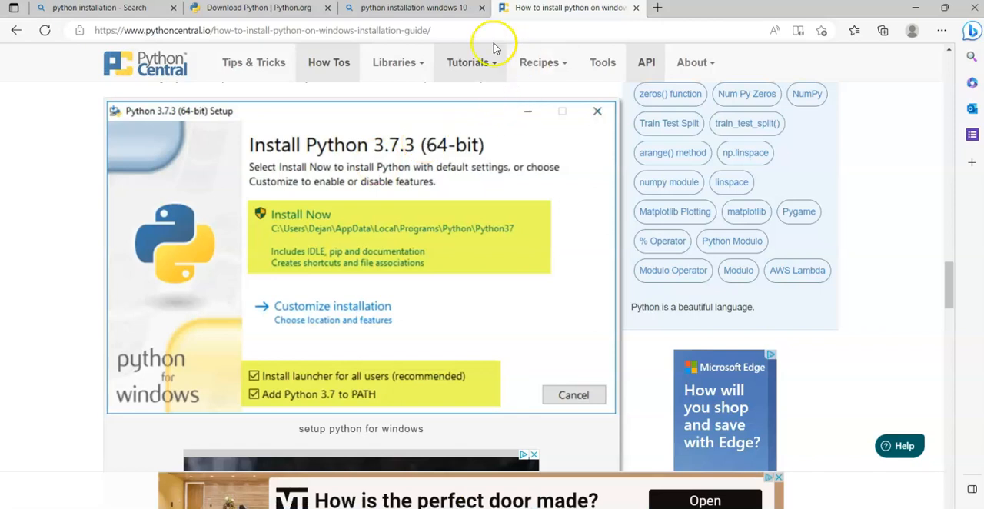
pyautogui.click(659, 7)
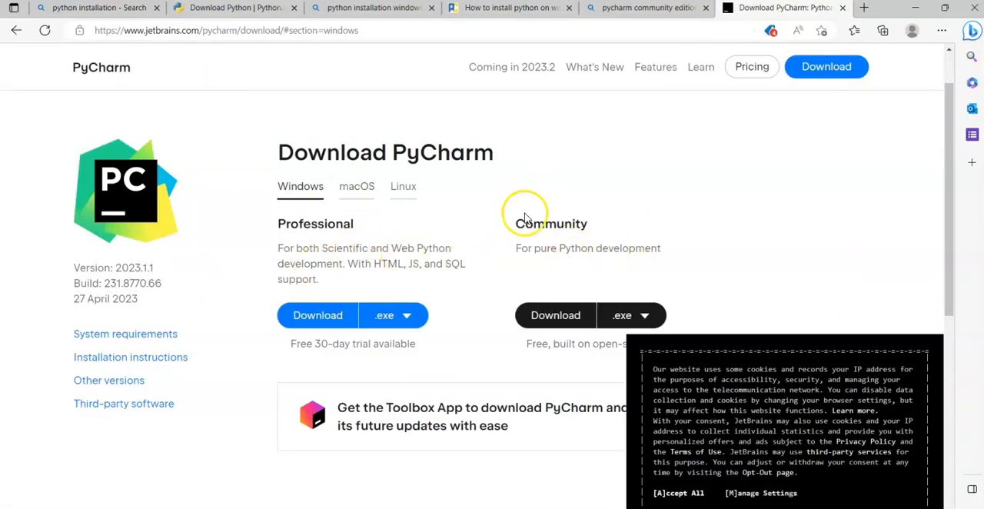
pyautogui.moveTo(403, 230)
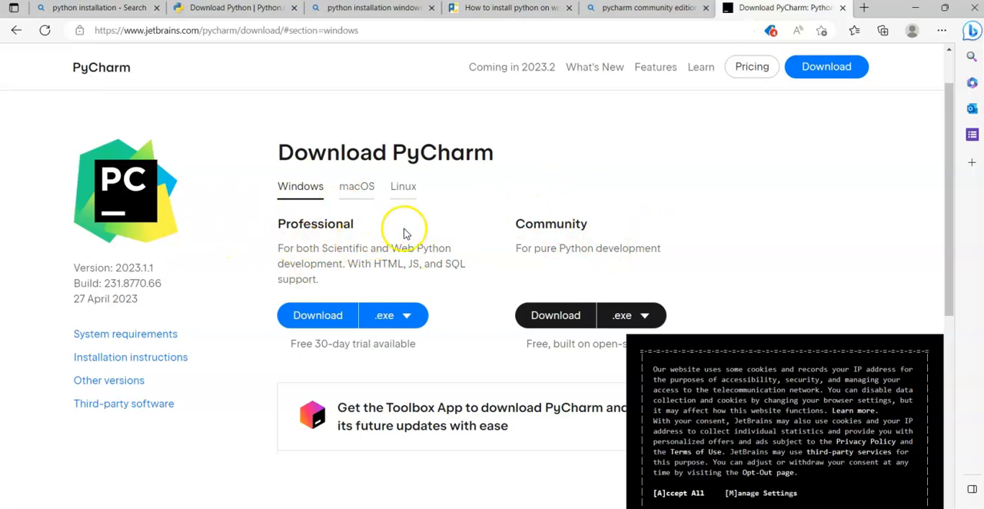
pyautogui.moveTo(572, 245)
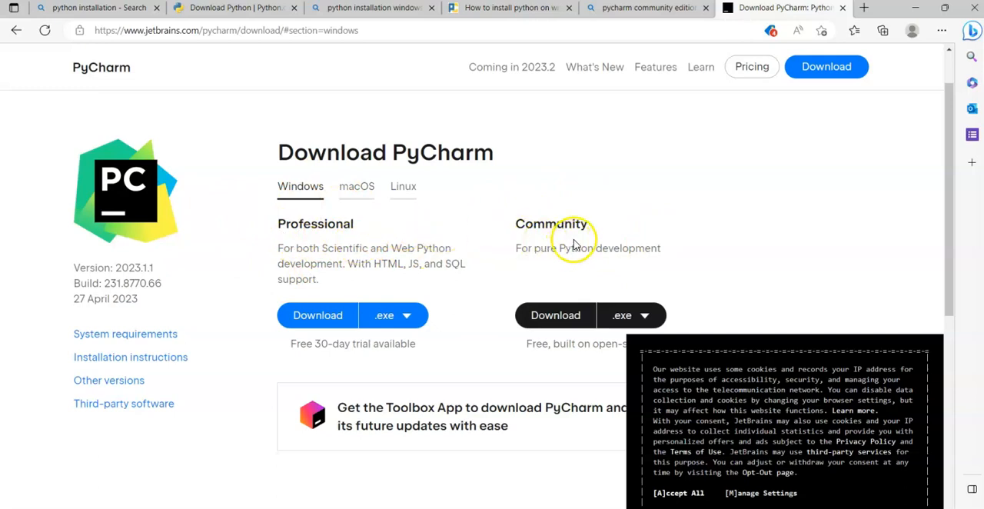
pyautogui.moveTo(601, 245)
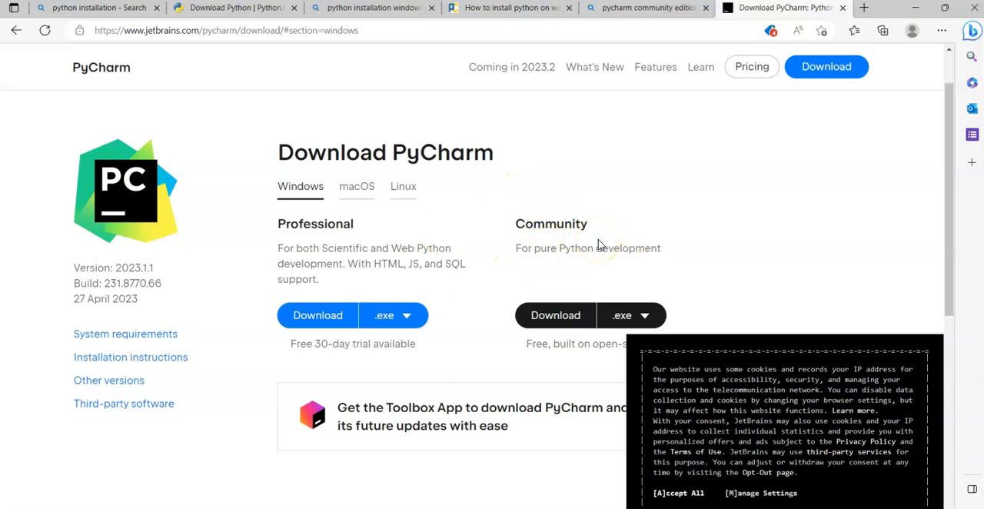
# Step: Show the PyCharm Community setup screenshot with bin-to-PATH and .py association checked
pyautogui.click(555, 315)
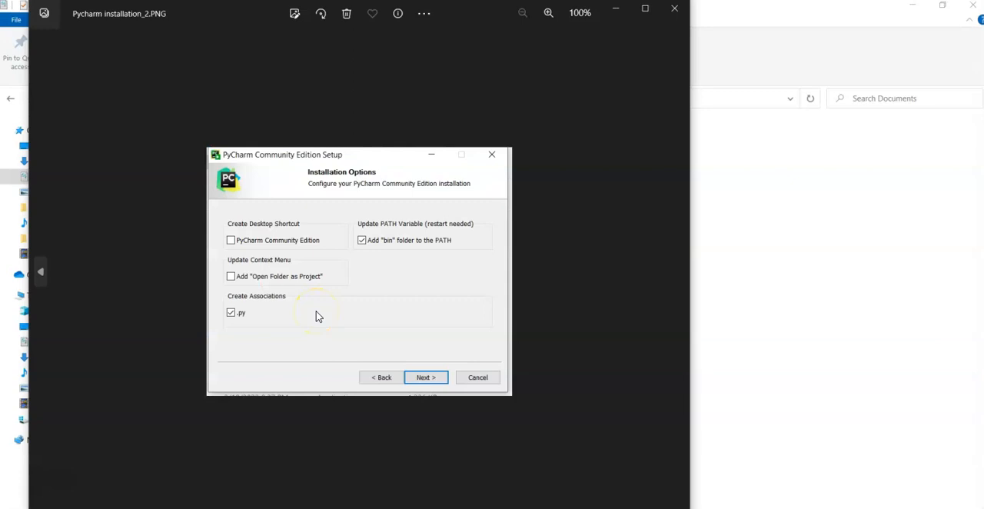
pyautogui.moveTo(253, 443)
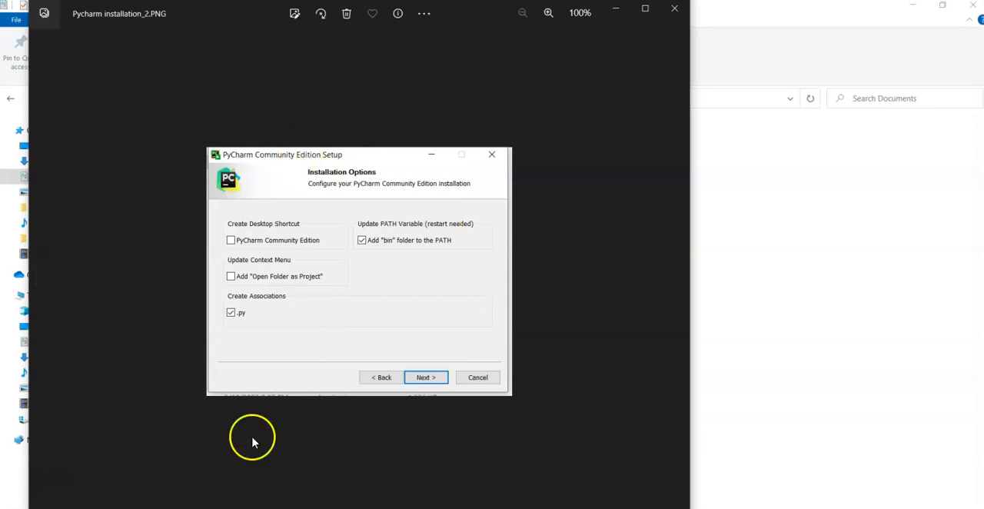
pyautogui.moveTo(369, 277)
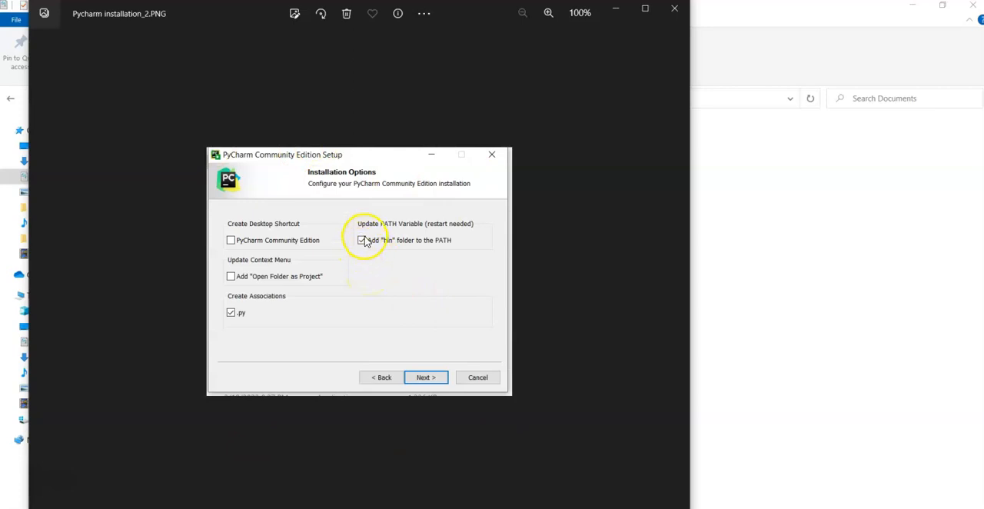
pyautogui.click(361, 240)
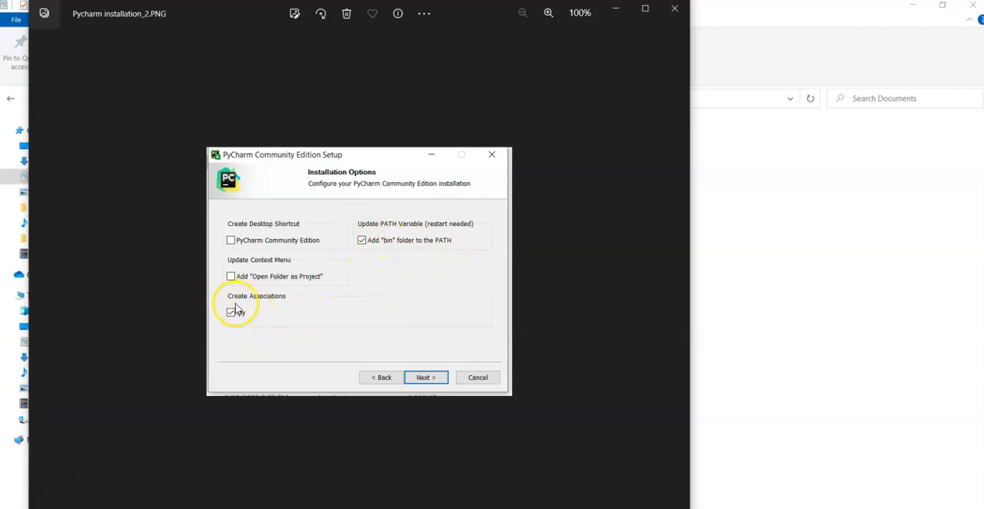
pyautogui.click(230, 312)
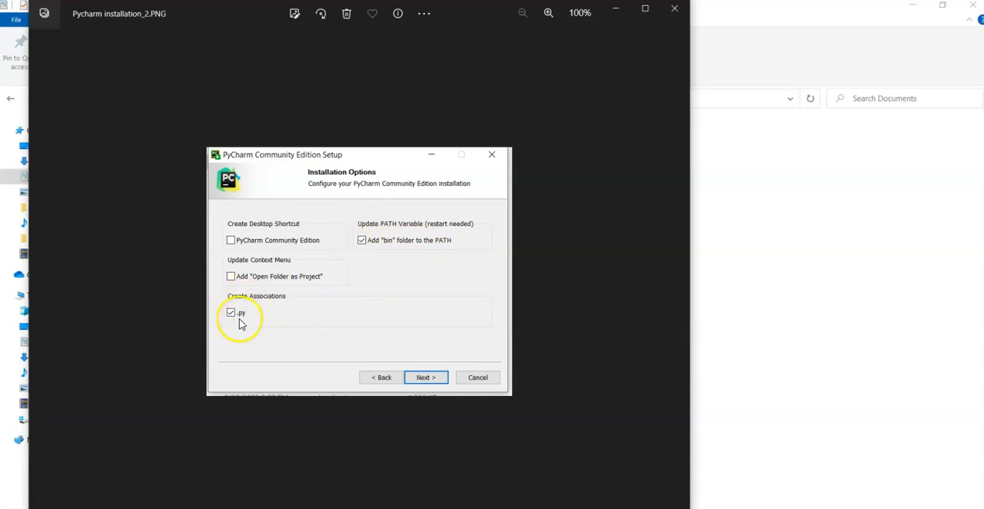